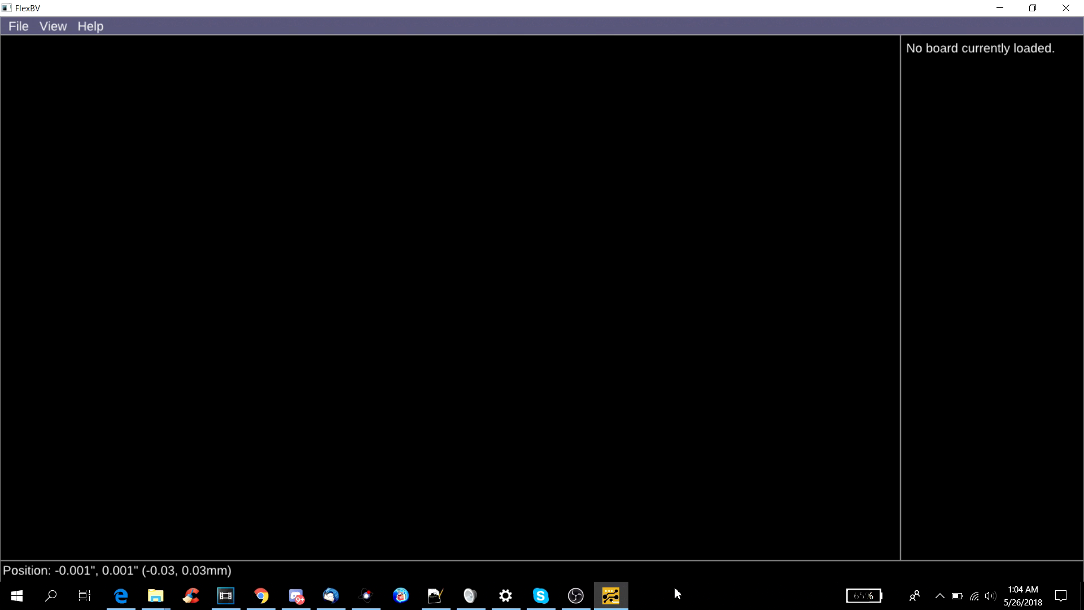
mouse_move(427, 505)
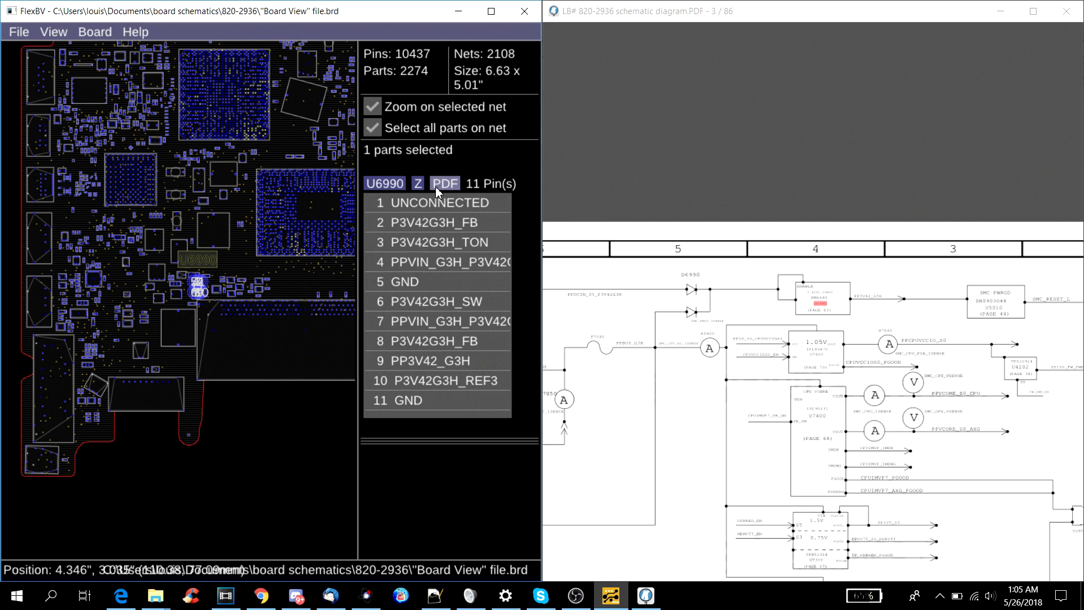
Show the selected U6990 on schematic page 63 of the linked PDF.
left_click(444, 183)
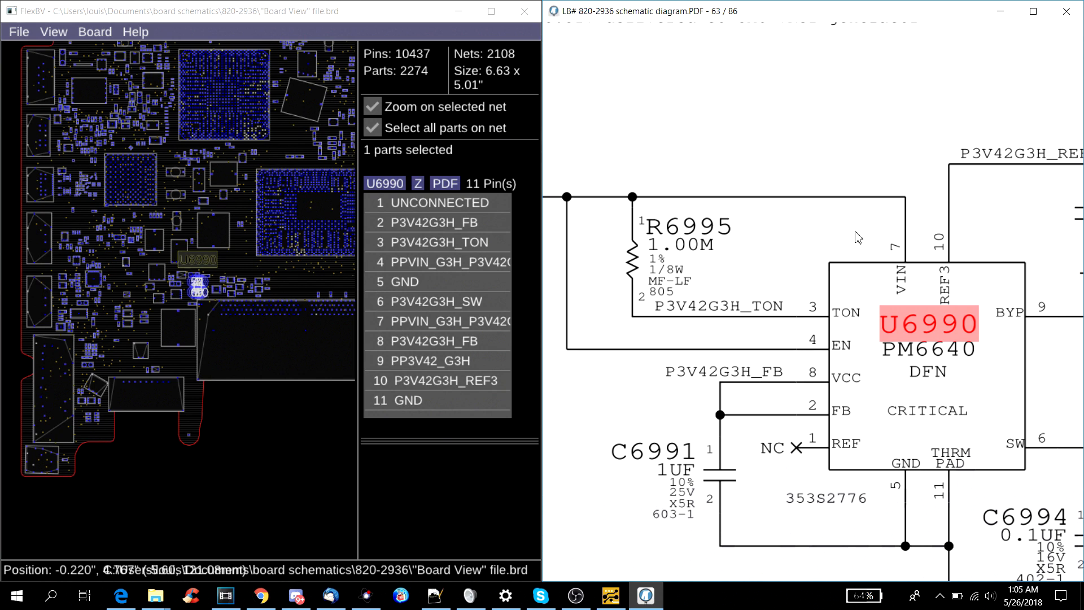
mouse_move(689, 237)
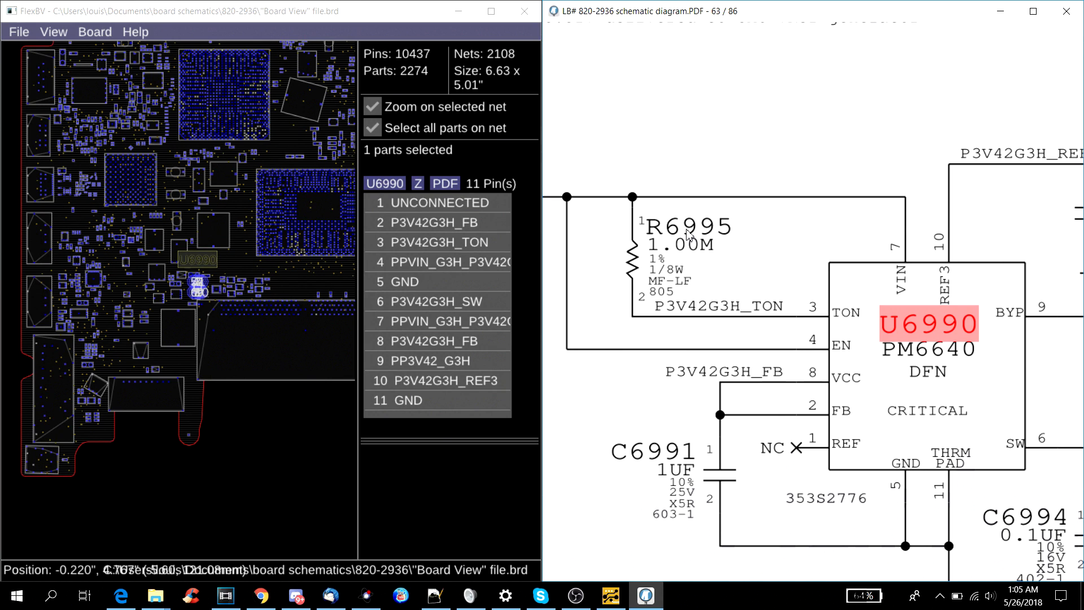
mouse_move(657, 235)
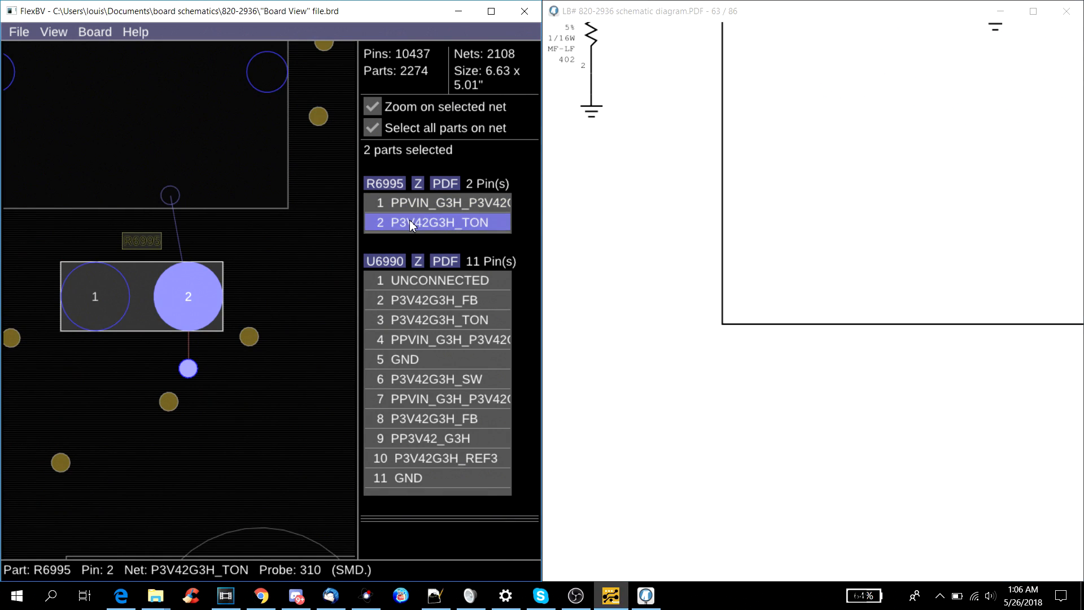
Highlight R6995's pin 2 P3V42G3H_TON net in the schematic.
left_click(444, 183)
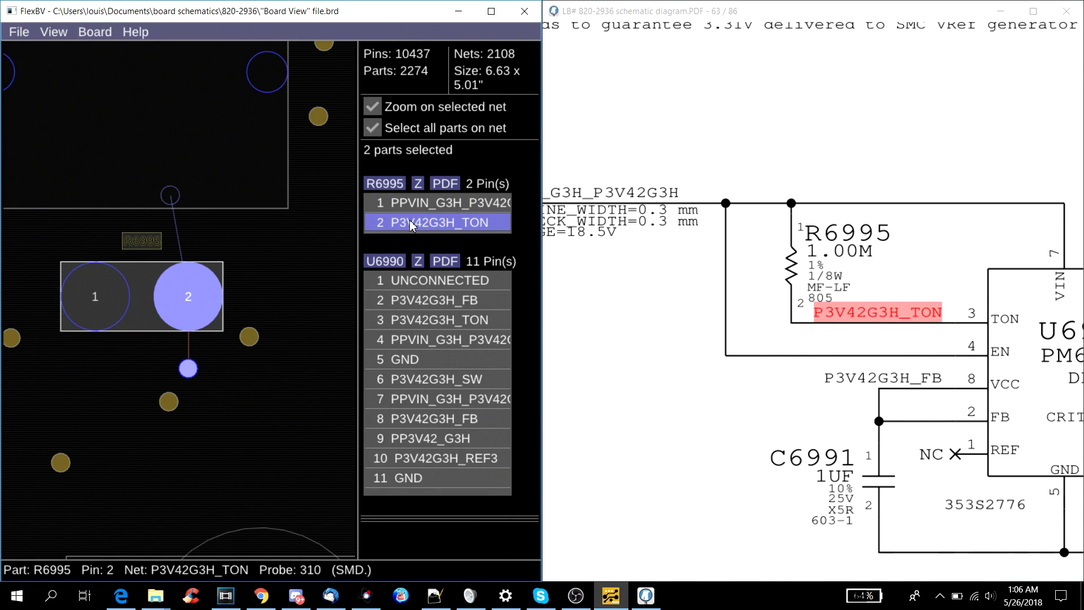
mouse_move(843, 233)
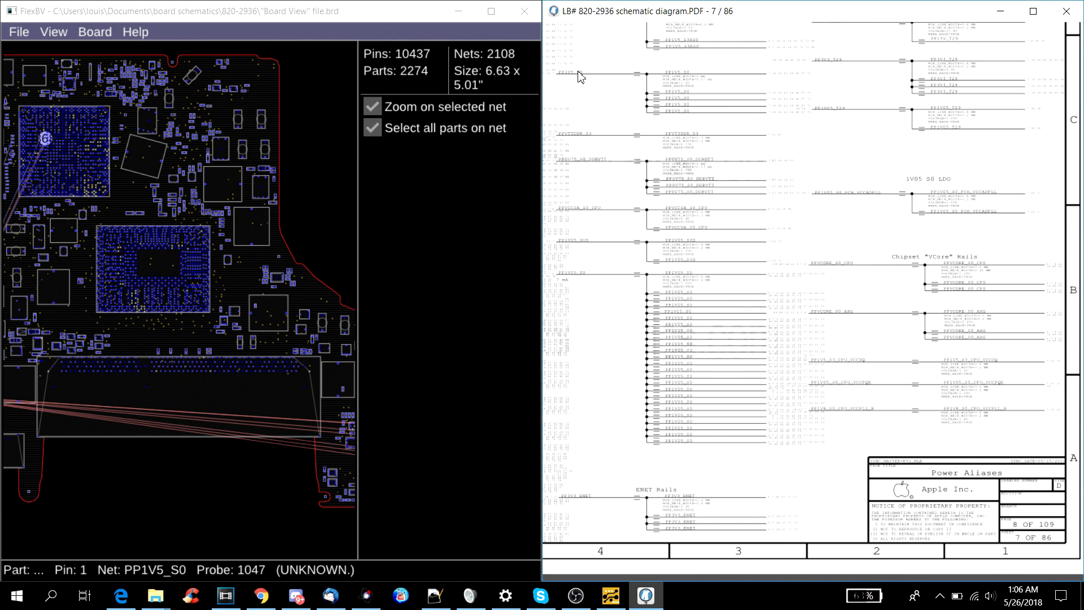
mouse_move(684, 139)
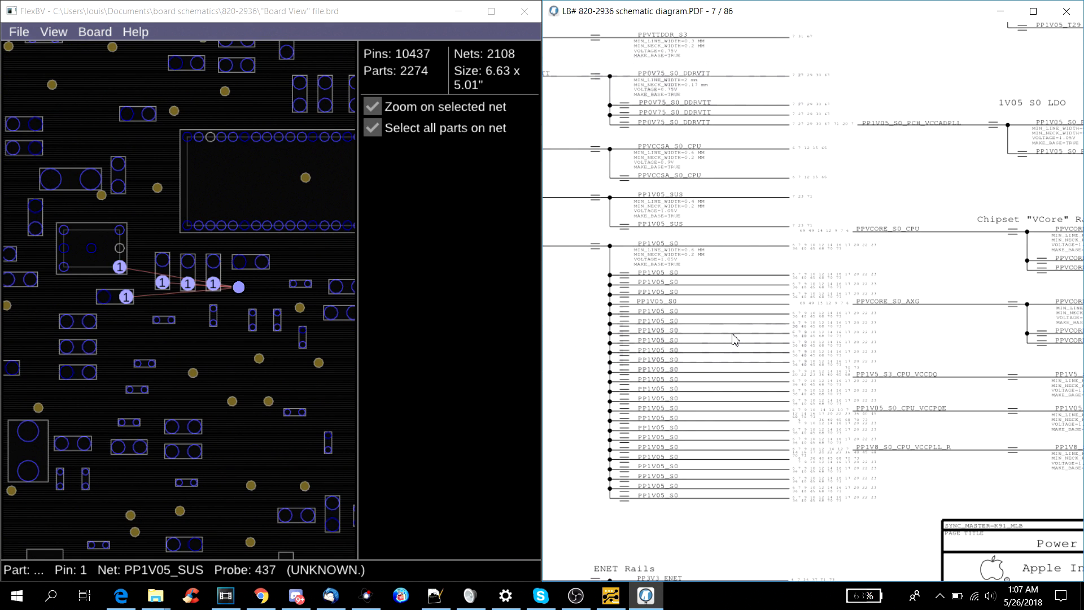
mouse_move(676, 253)
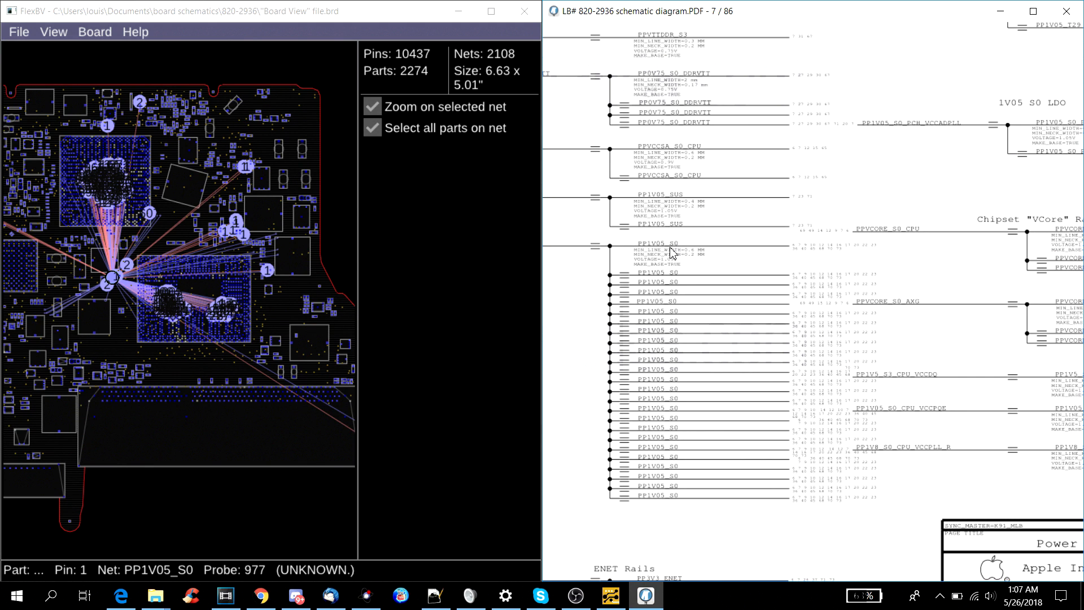
mouse_move(355, 442)
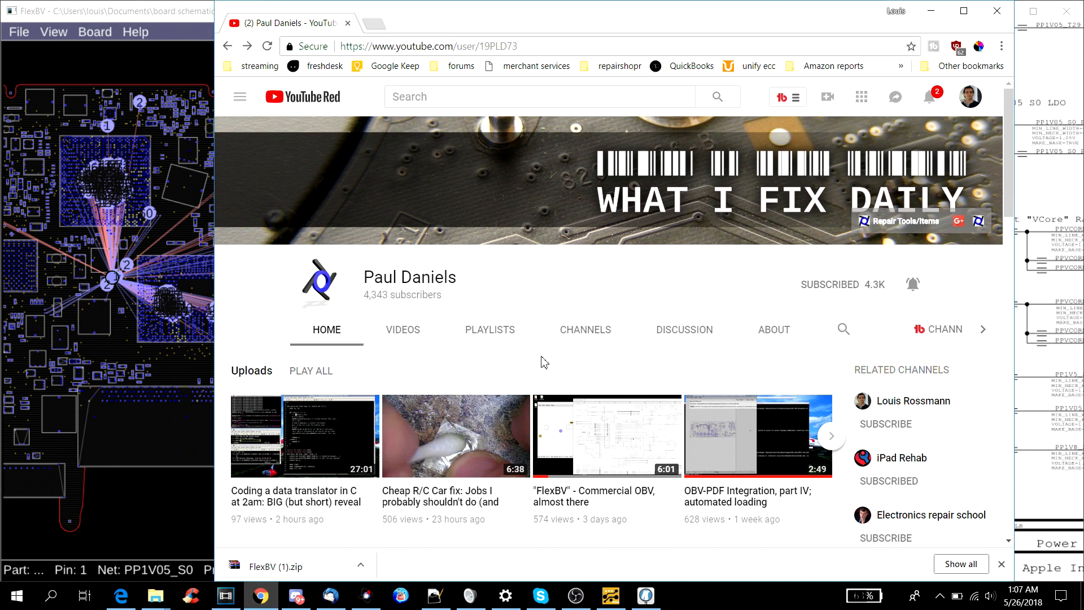
mouse_move(556, 258)
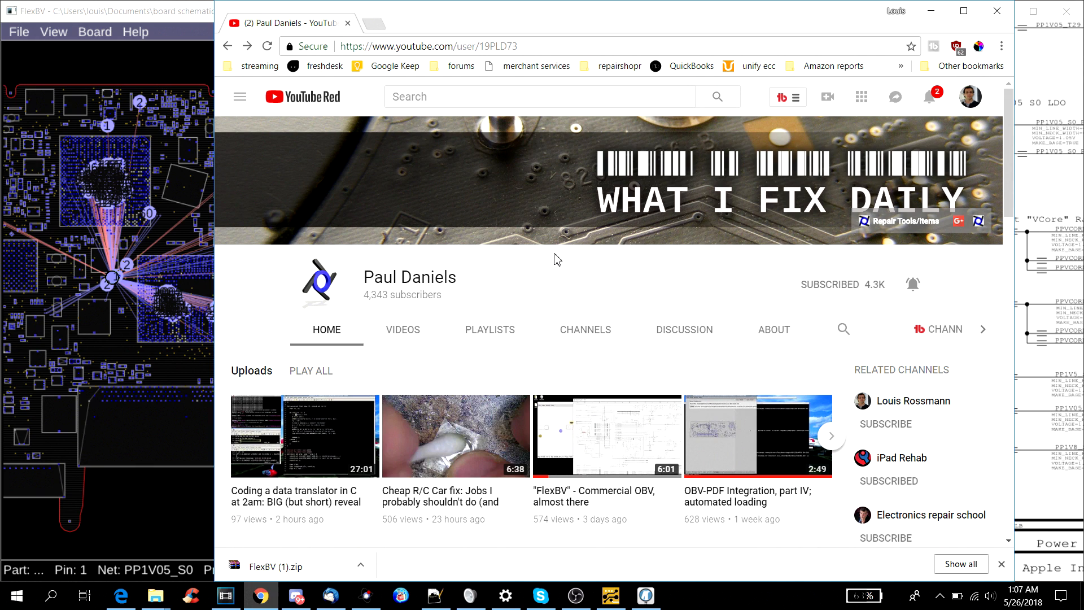
Scroll the Paul Daniels YouTube channel through the uploads and the Electronics repairs playlist.
scroll("down", 3)
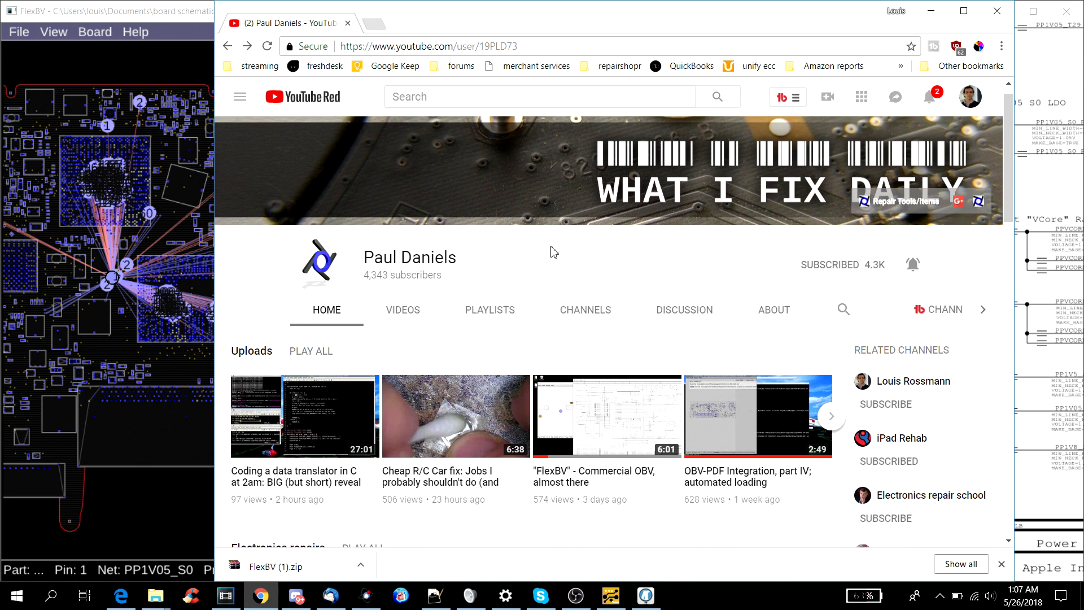
scroll("down", 3)
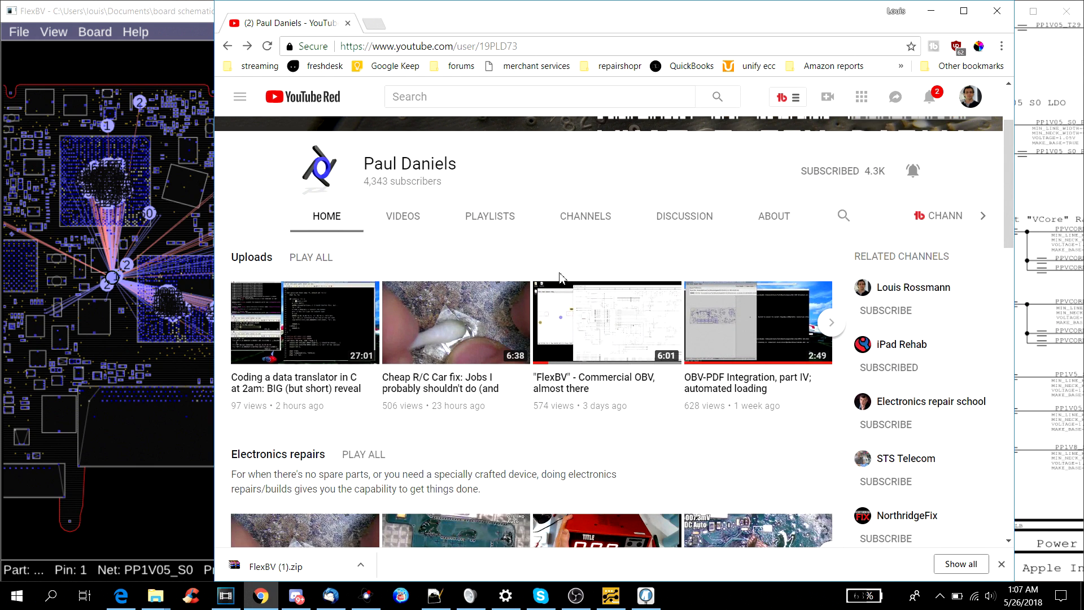
scroll("down", 3)
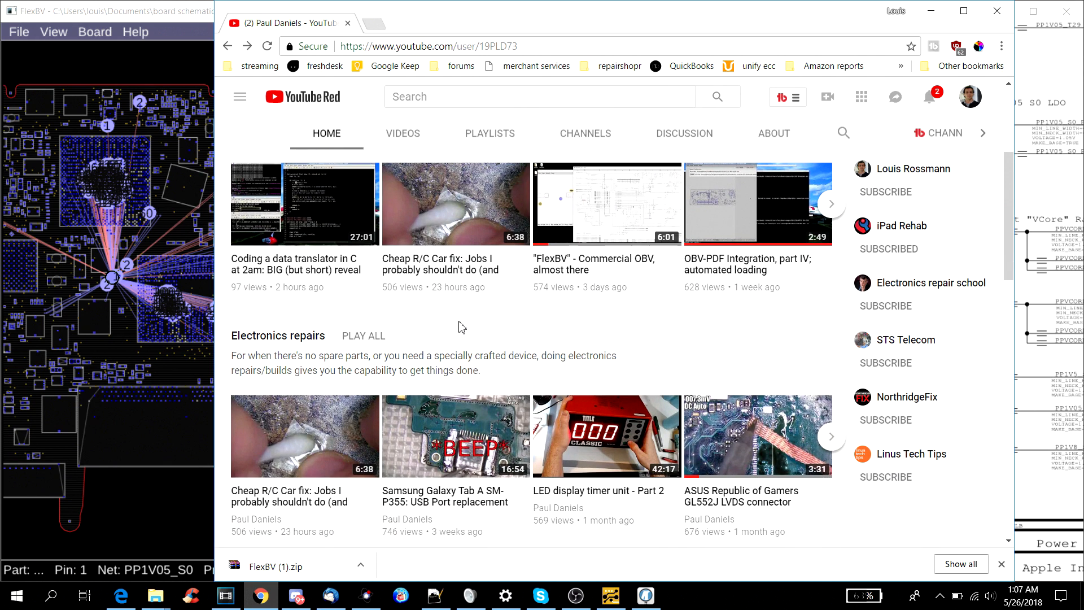
mouse_move(520, 320)
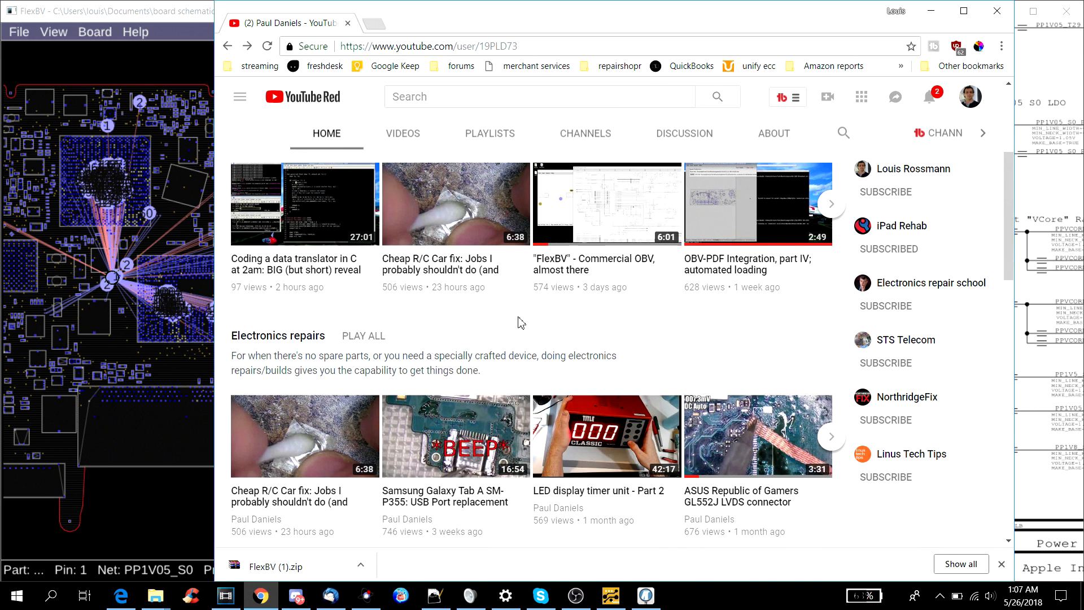
mouse_move(529, 321)
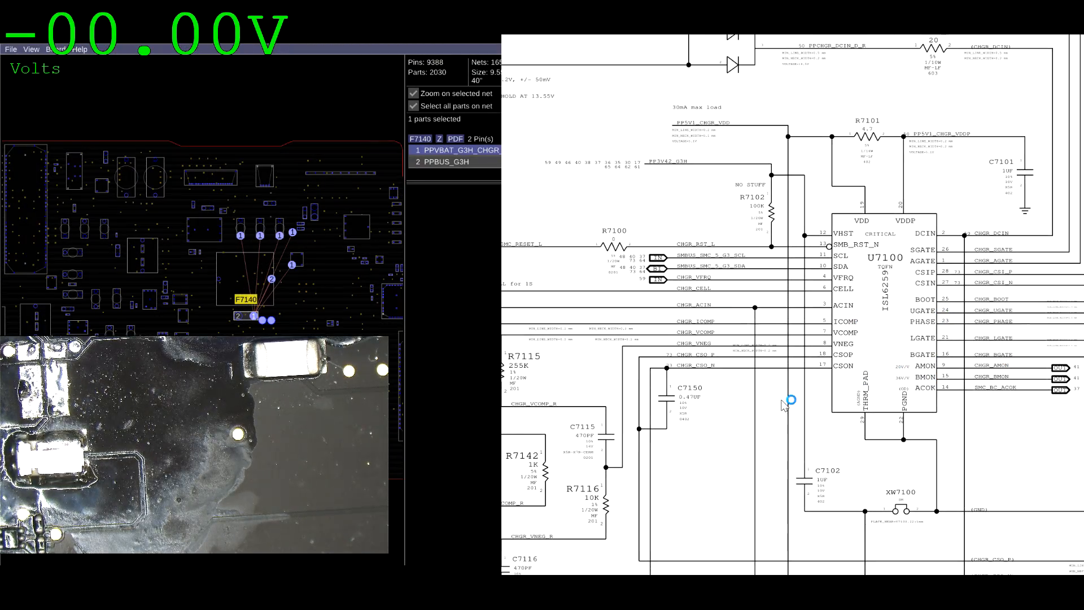
mouse_move(659, 128)
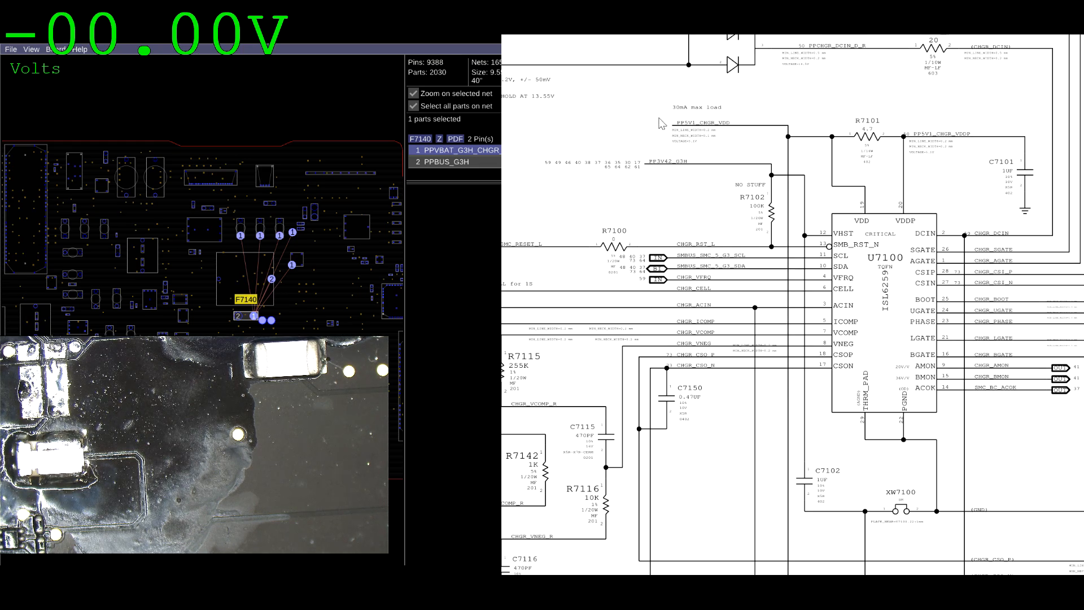
mouse_move(670, 272)
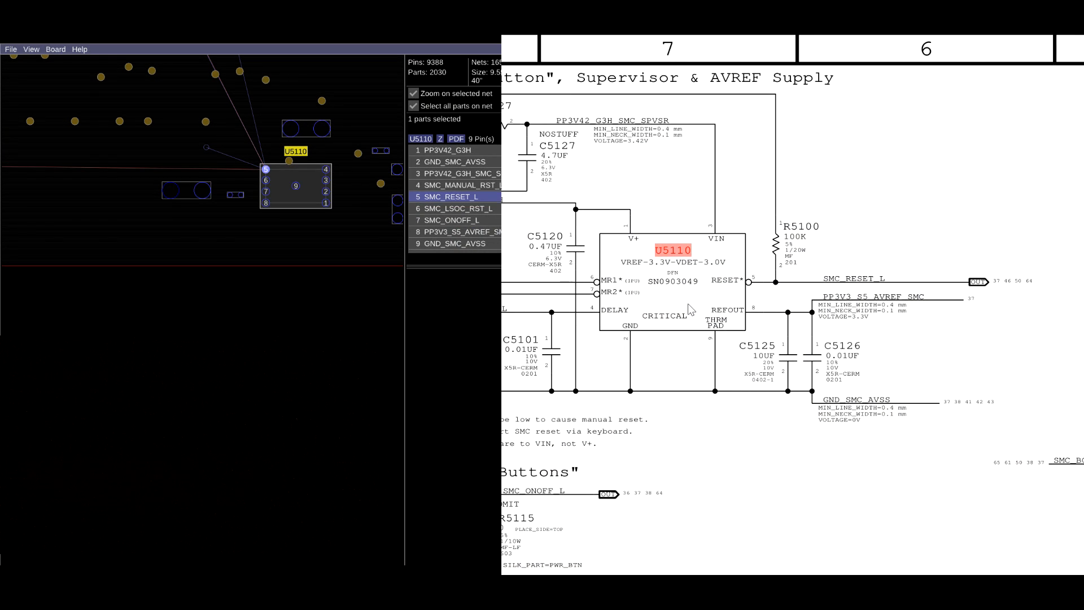
mouse_move(548, 192)
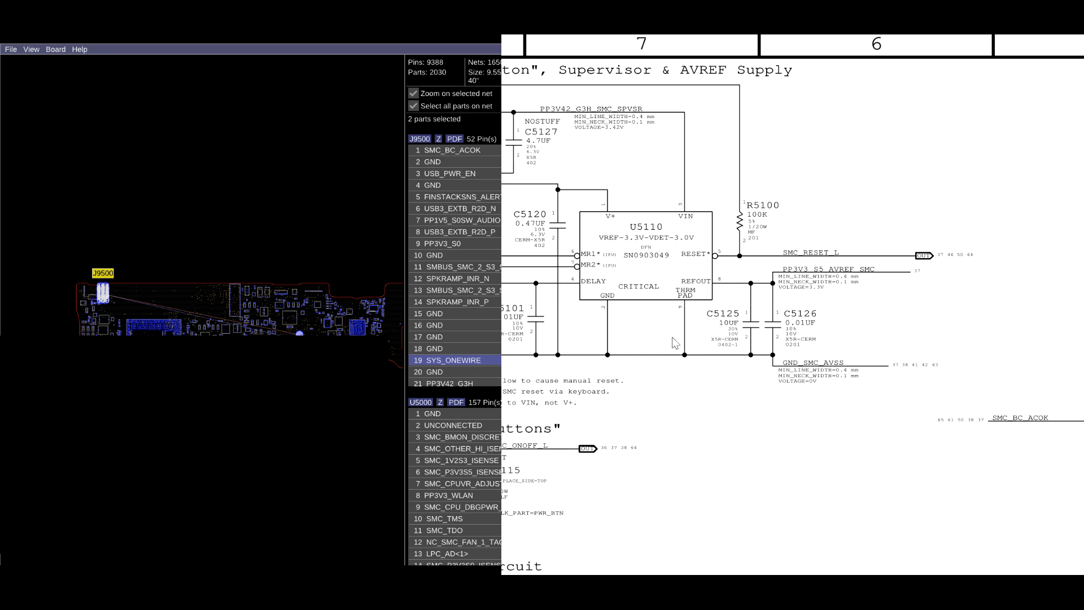
mouse_move(668, 223)
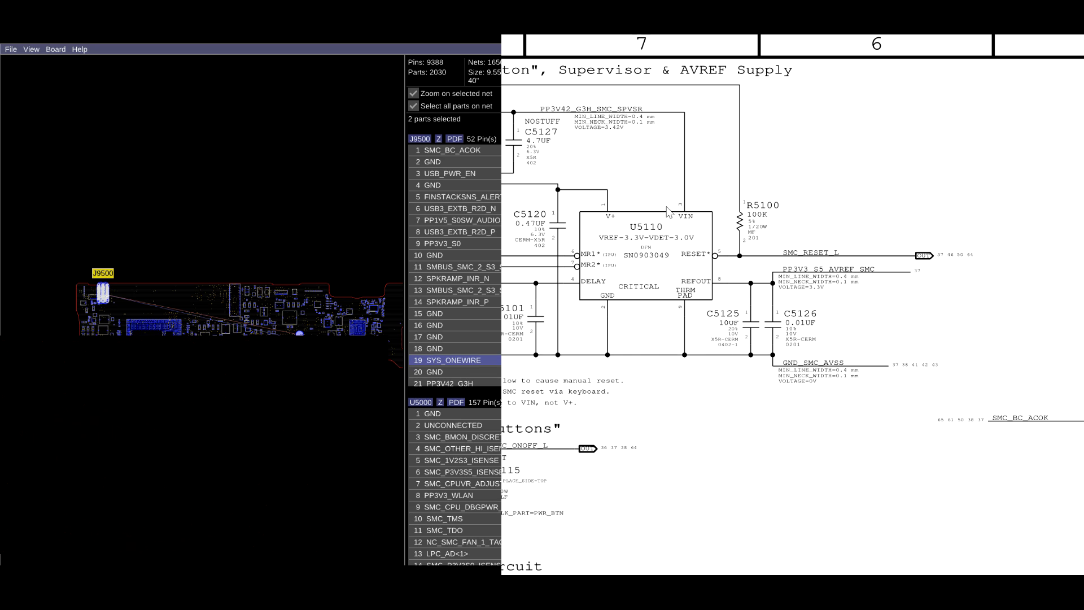
mouse_move(664, 223)
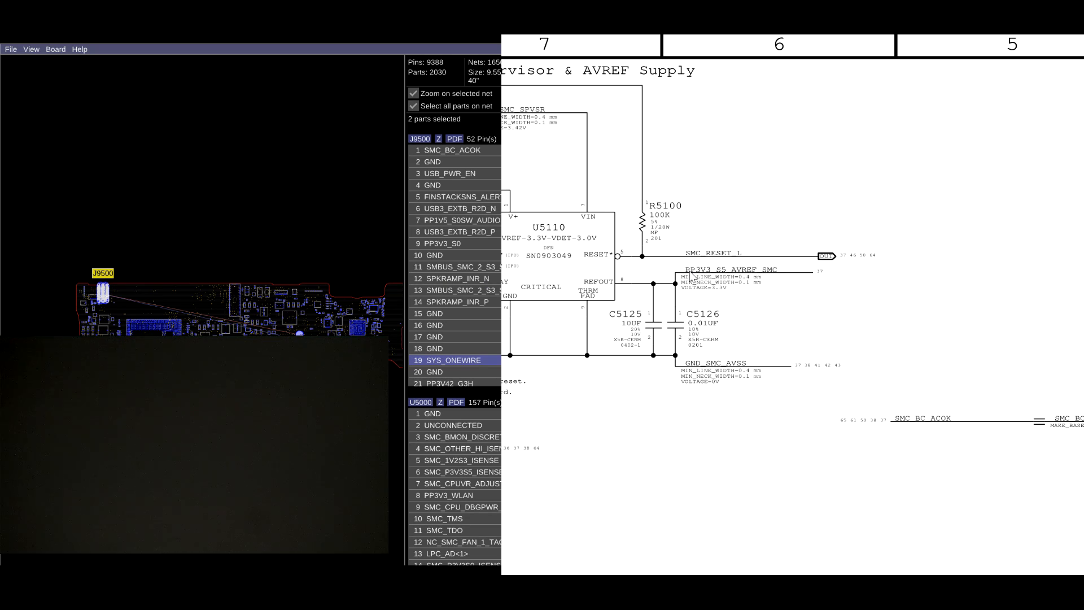
mouse_move(842, 386)
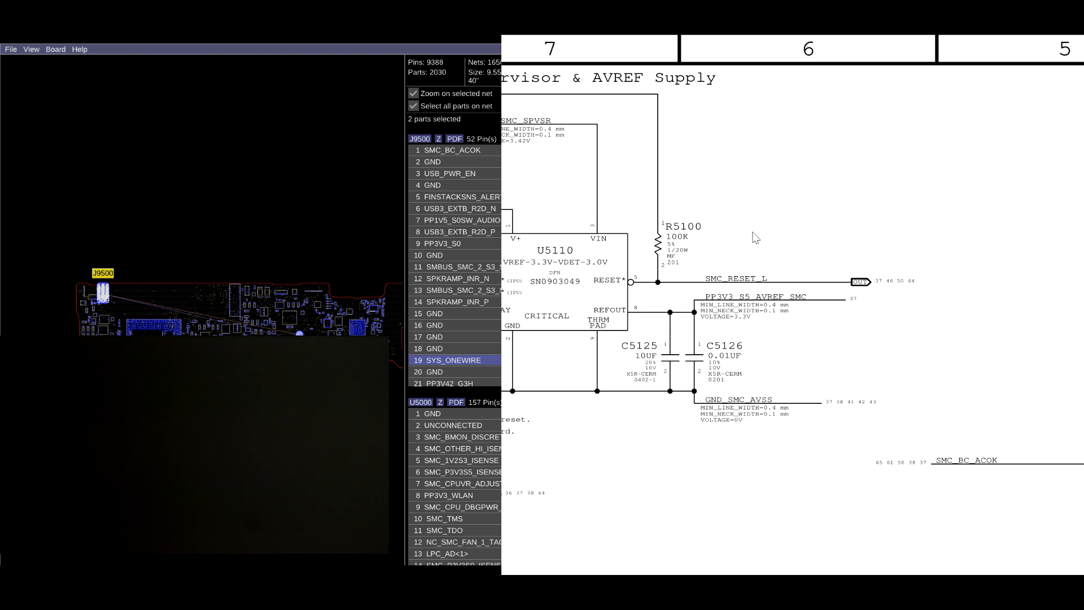
mouse_move(794, 280)
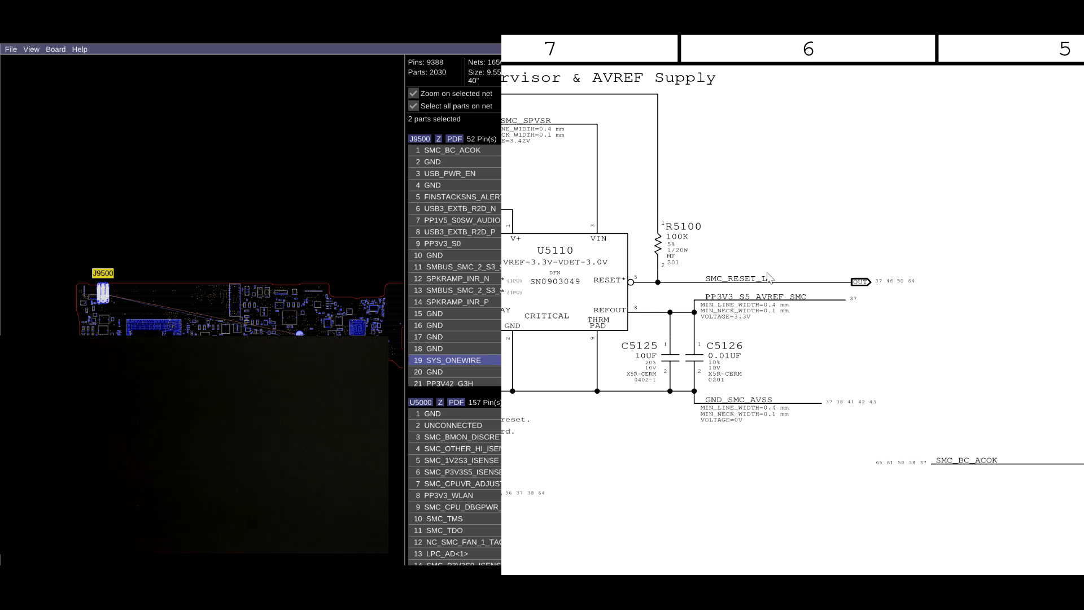
mouse_move(787, 295)
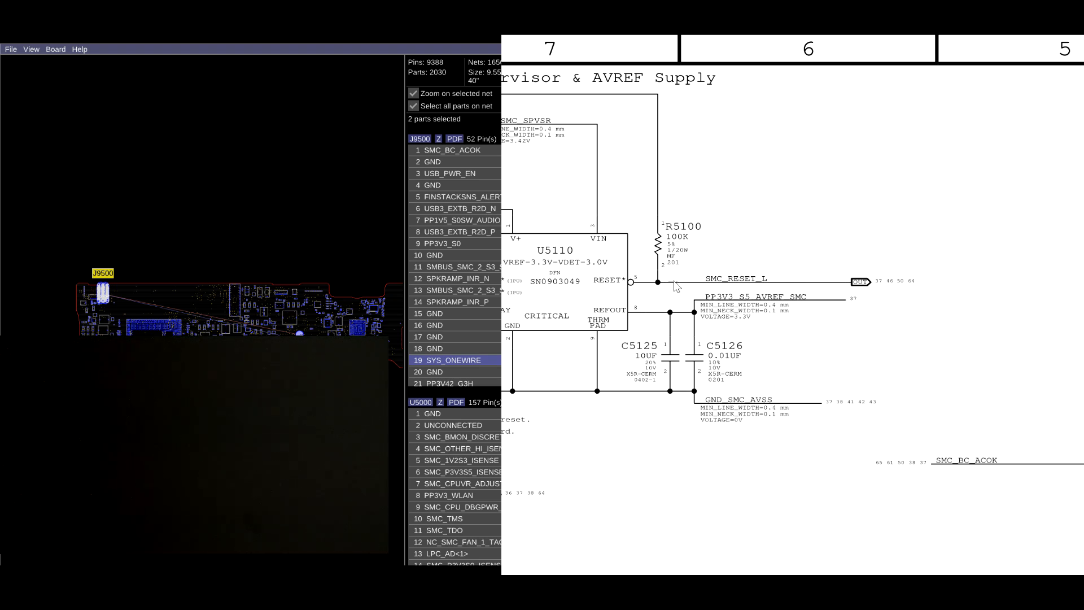
mouse_move(776, 298)
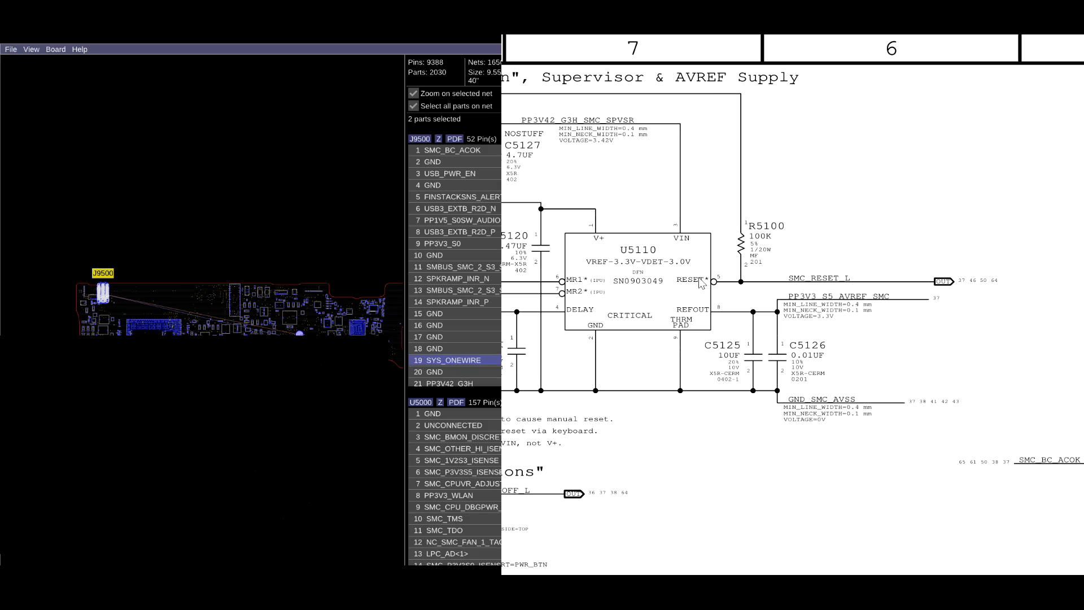
mouse_move(863, 211)
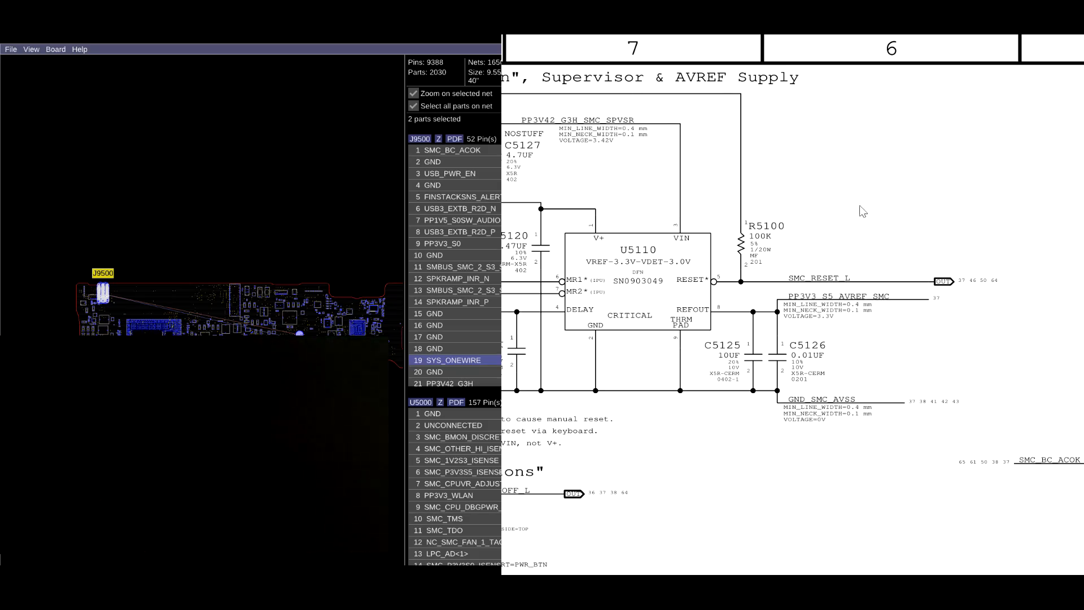
mouse_move(582, 356)
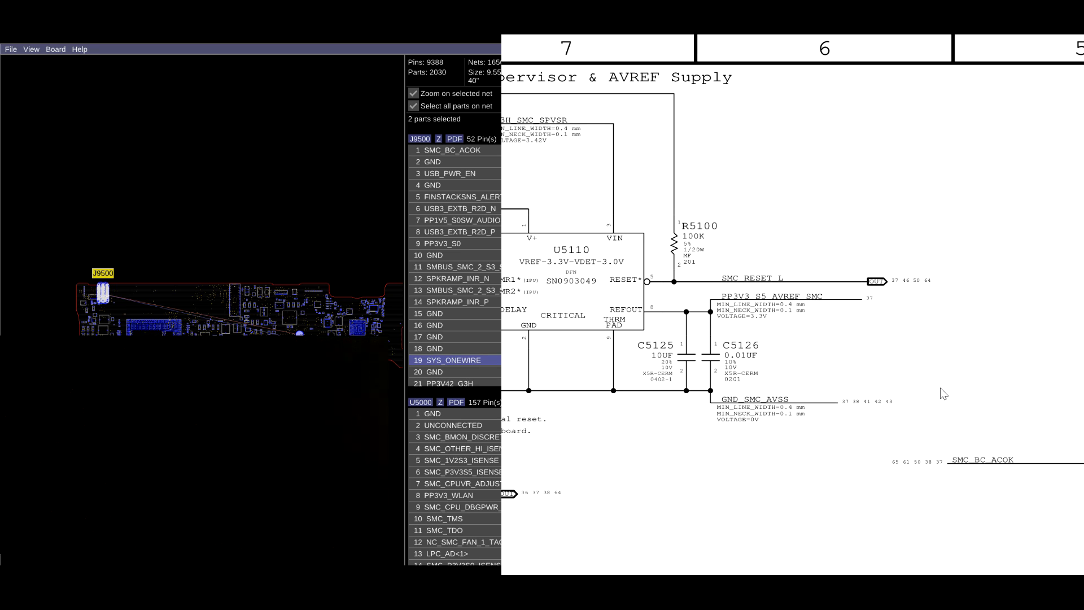
mouse_move(787, 399)
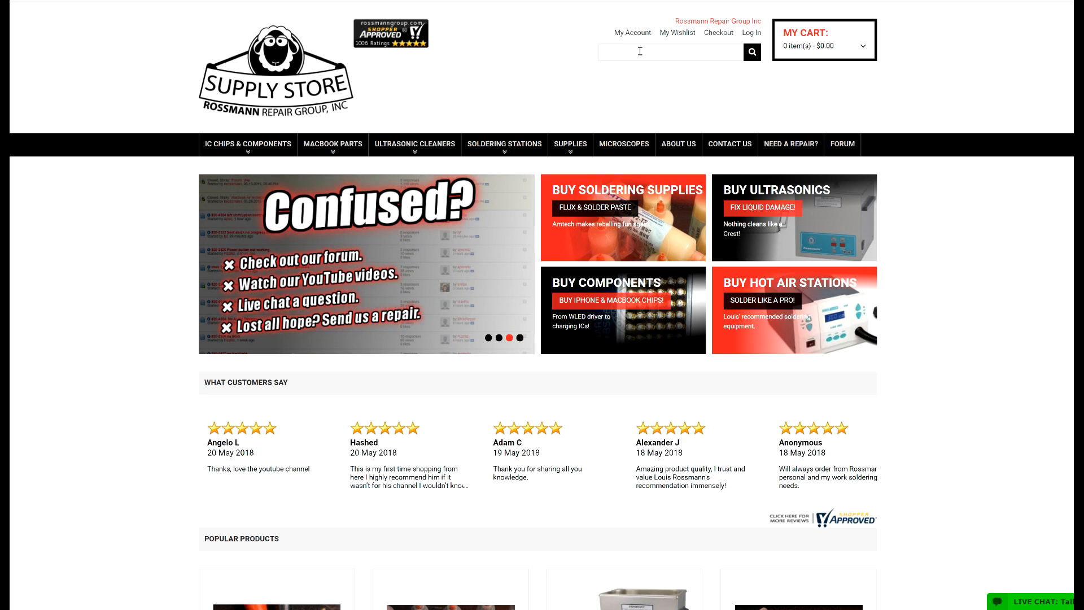
Search the Rossmann Supply Store for u5110 to bring up the SN0903049 chip suggestion.
type("u5110")
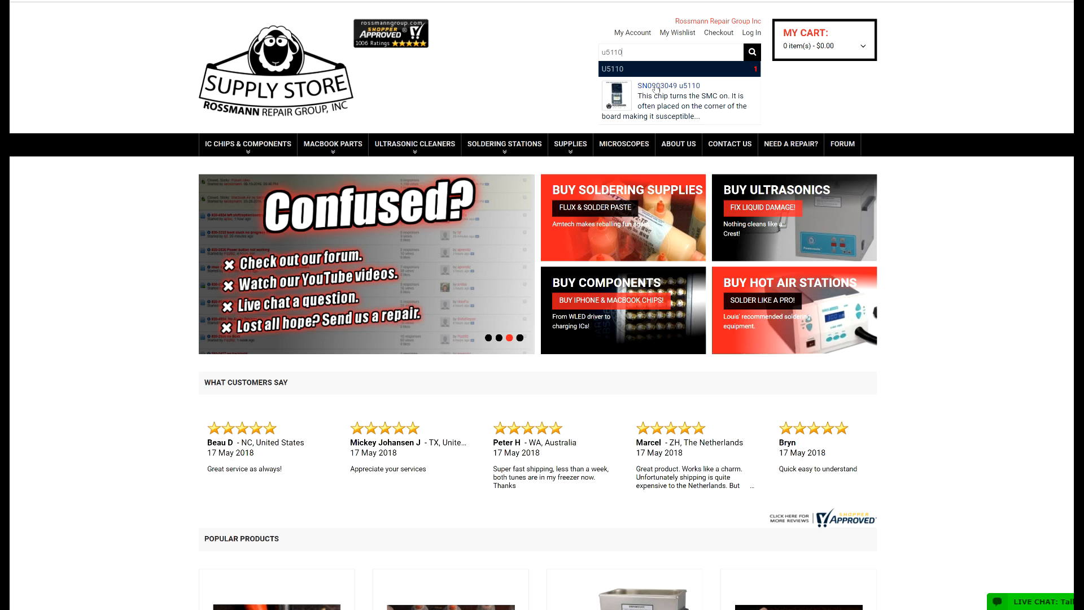
mouse_move(660, 104)
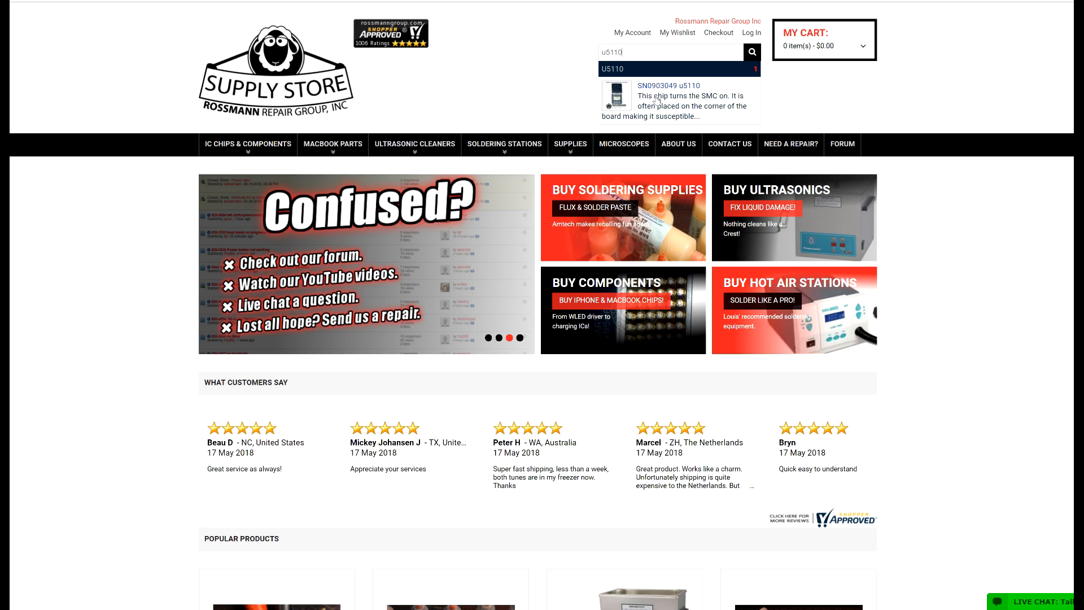
left_click(667, 94)
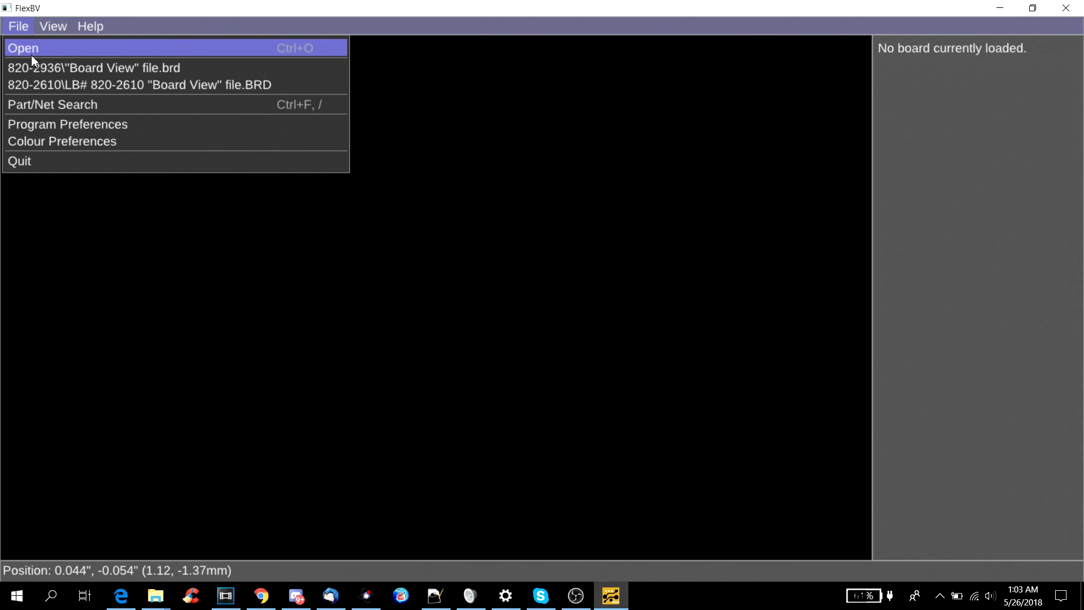
Load the recent 820-2610 board file, then the 820-2936 board from the recent list.
left_click(92, 68)
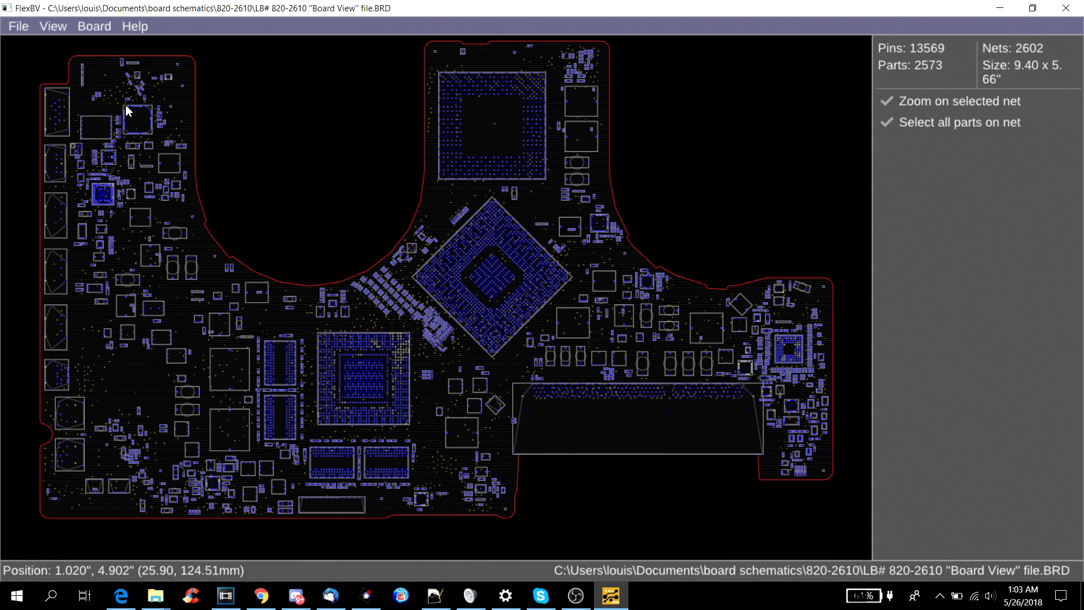
left_click(21, 26)
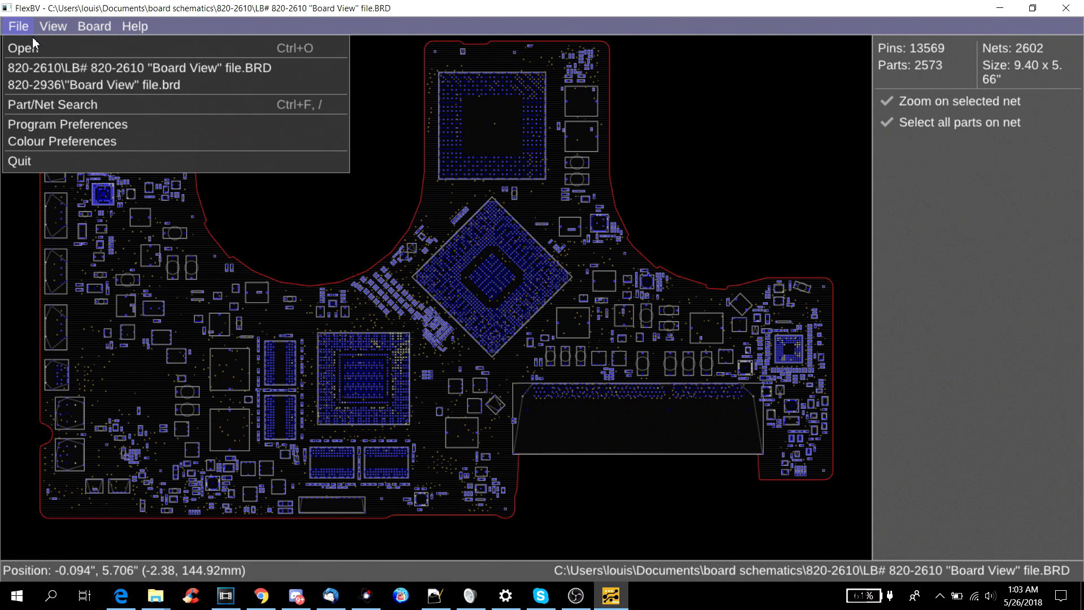
left_click(20, 26)
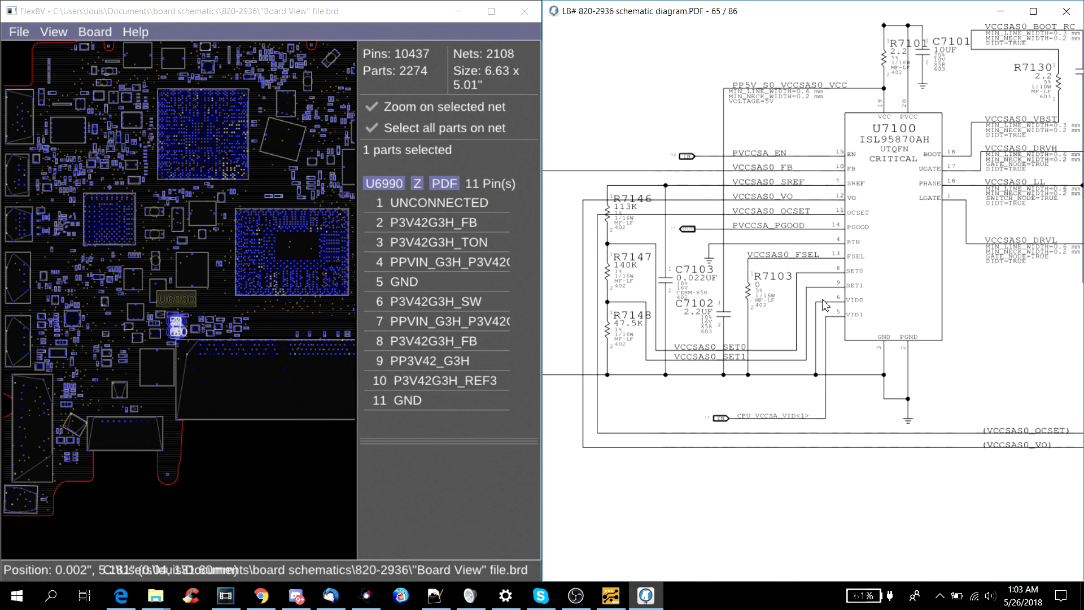
mouse_move(697, 278)
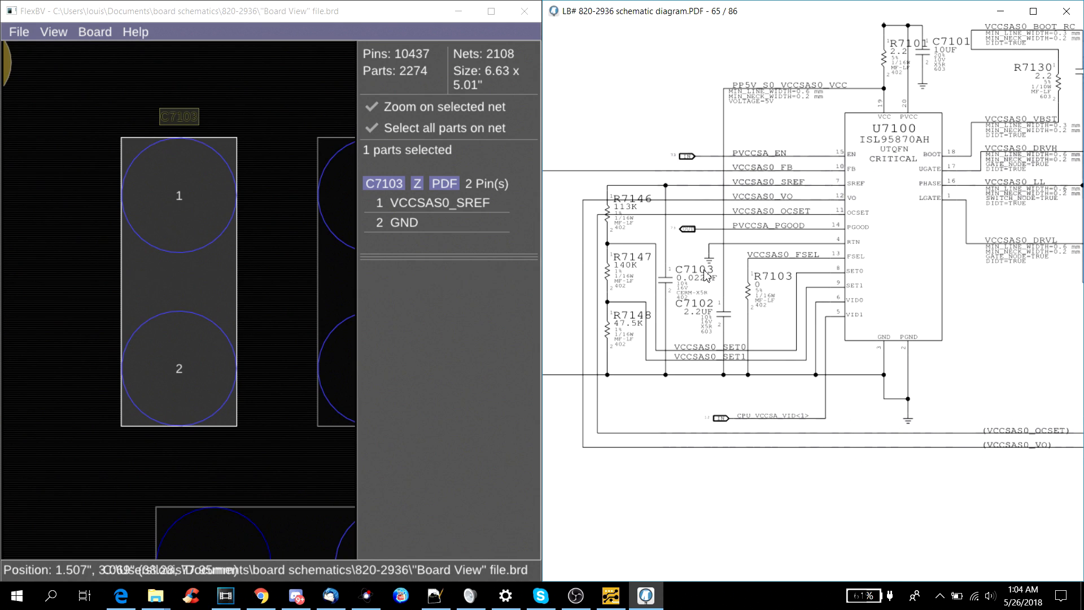
mouse_move(707, 313)
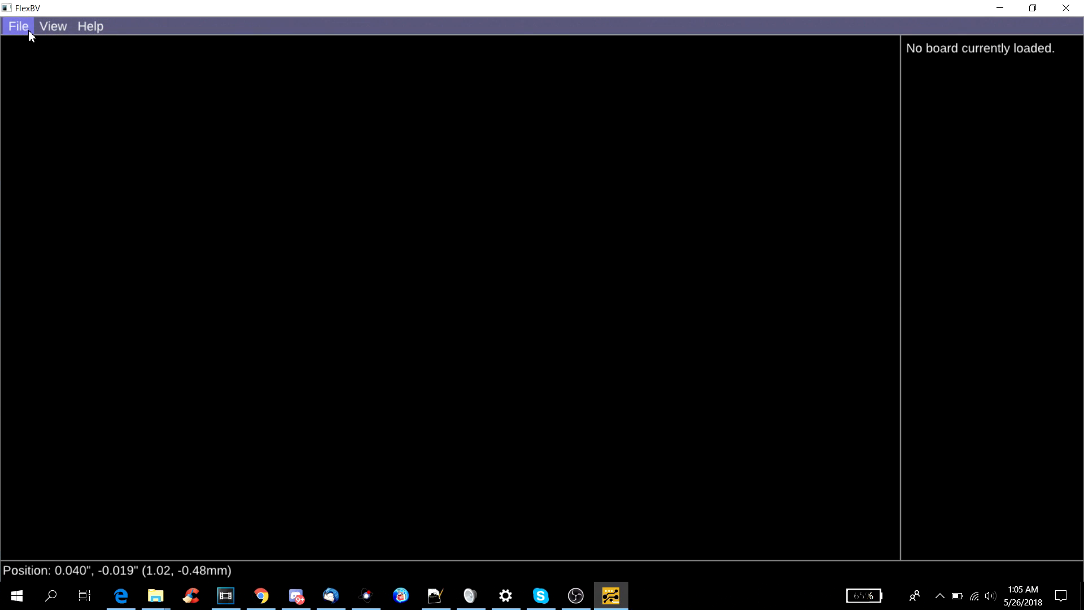
Show FlexBV's recent files list with the 820-2936 Board View entry highlighted.
left_click(21, 26)
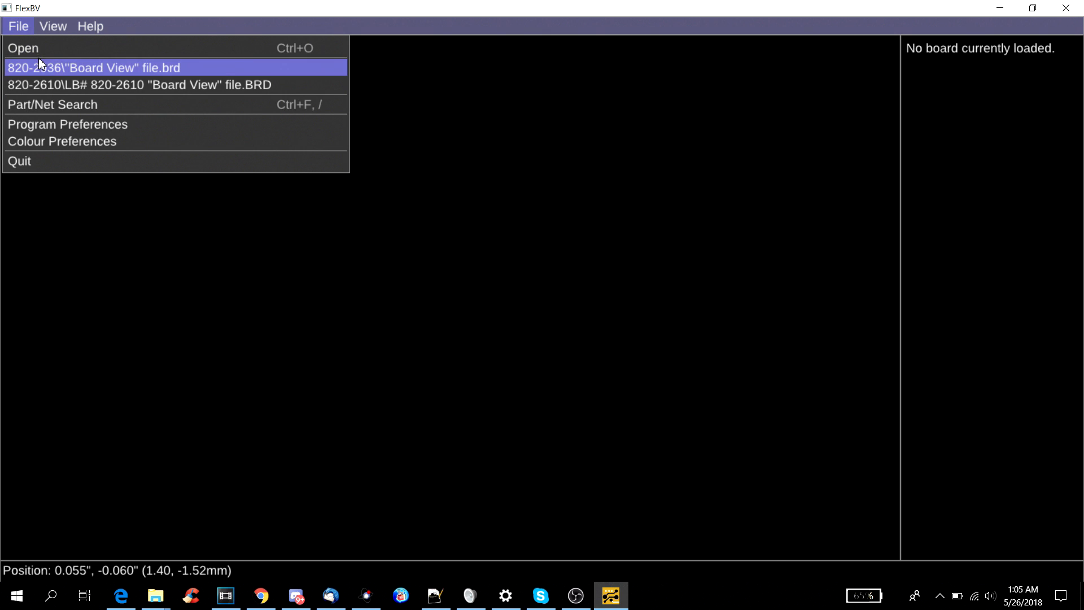
mouse_move(50, 75)
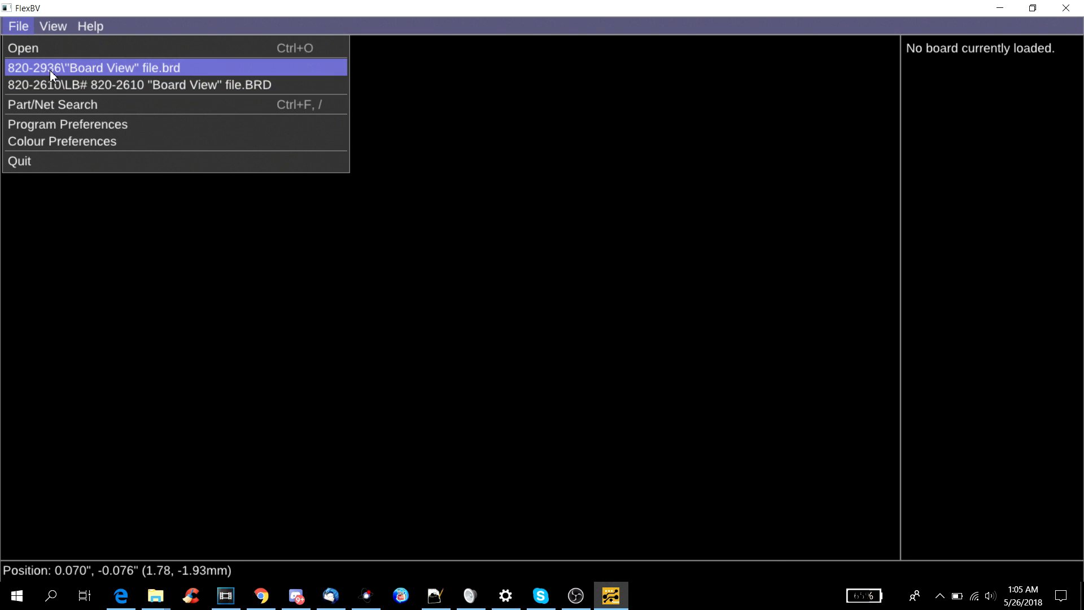